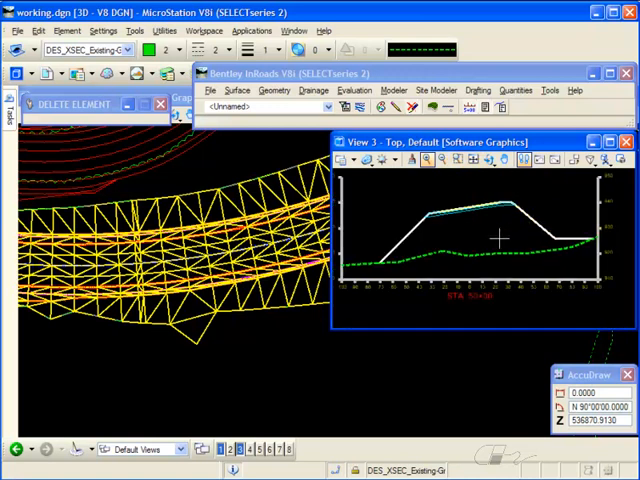
mouse_move(298, 352)
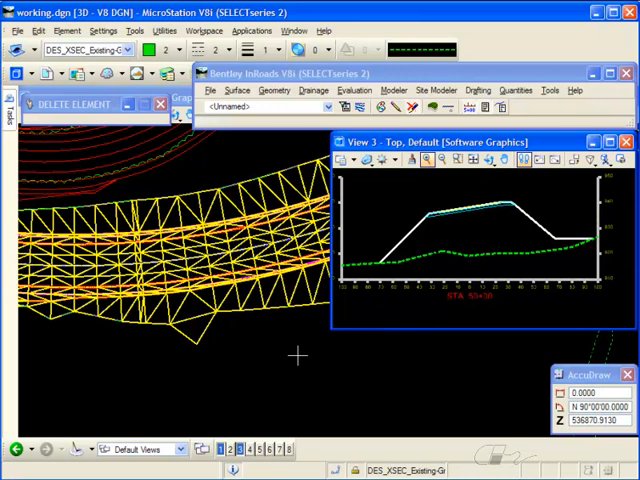
mouse_move(218, 336)
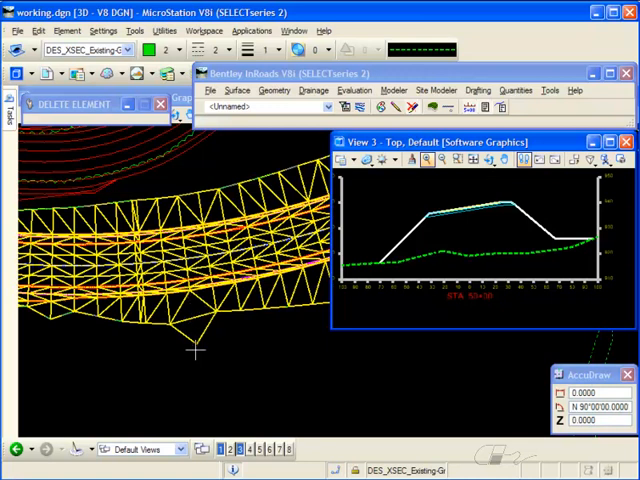
mouse_move(260, 362)
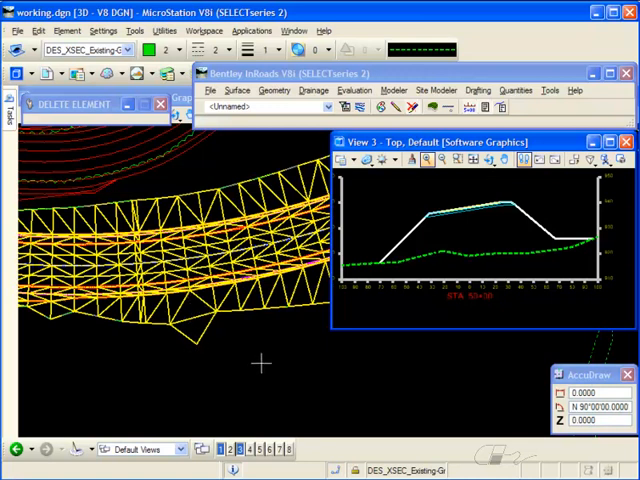
- Enable Use Features Only on the Hwy 70 surface's Advanced properties and close the dialog
click(236, 90)
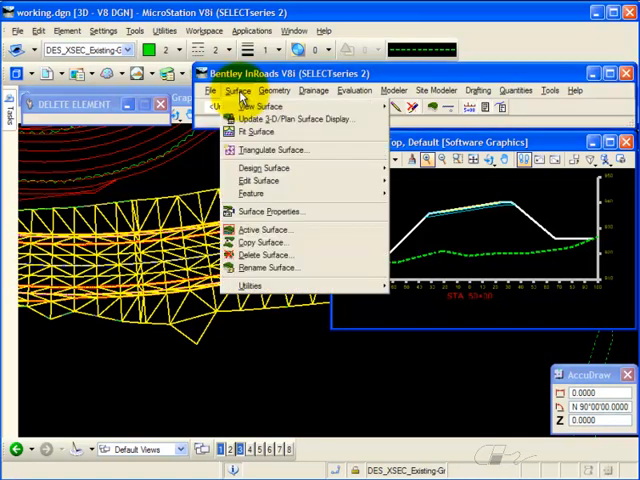
click(272, 212)
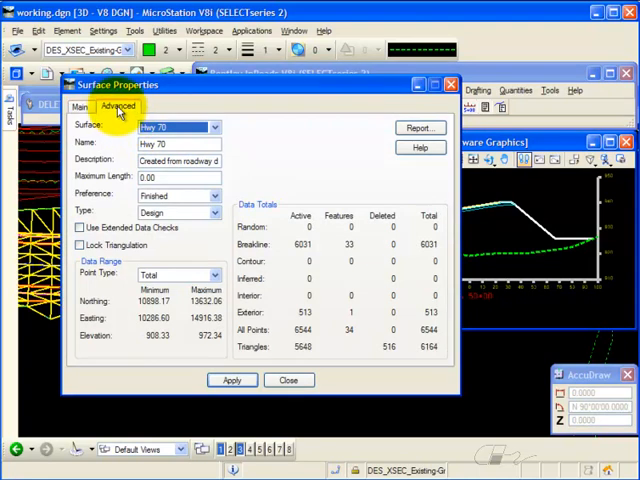
click(118, 106)
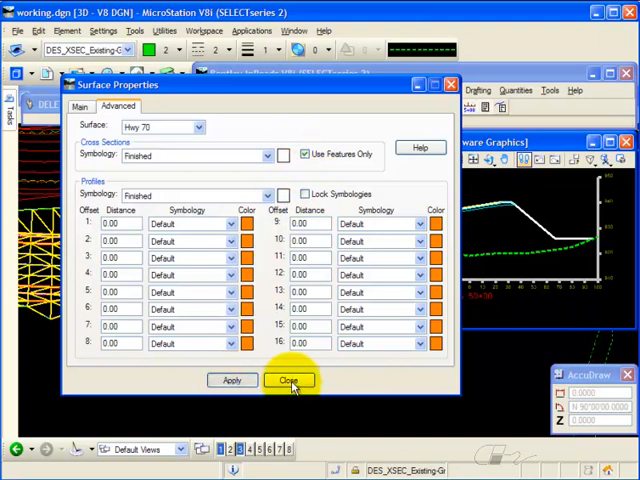
click(288, 380)
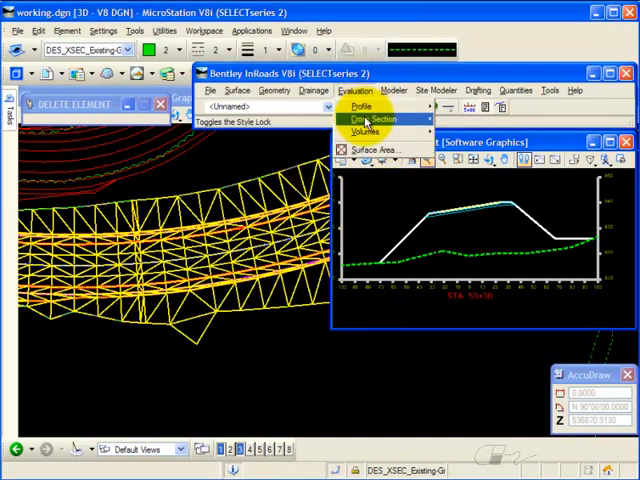
- Update the Hwy 70 cross section in Refresh mode from its surfaces, then close the dialog
click(376, 120)
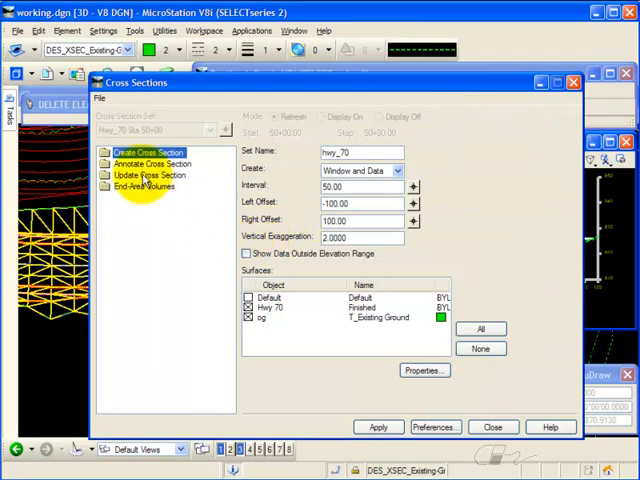
click(148, 174)
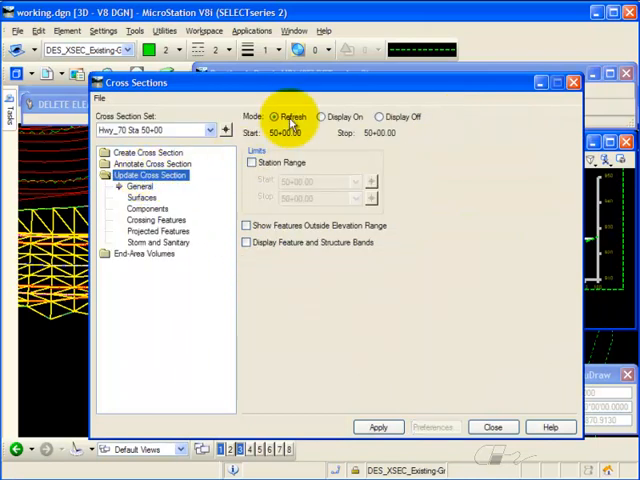
click(144, 196)
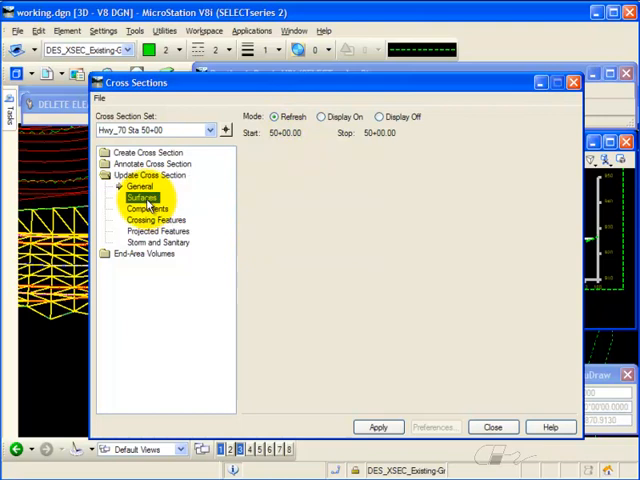
click(140, 196)
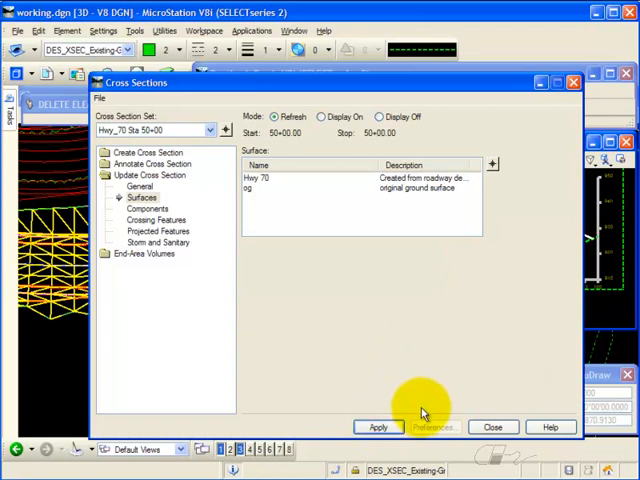
mouse_move(476, 180)
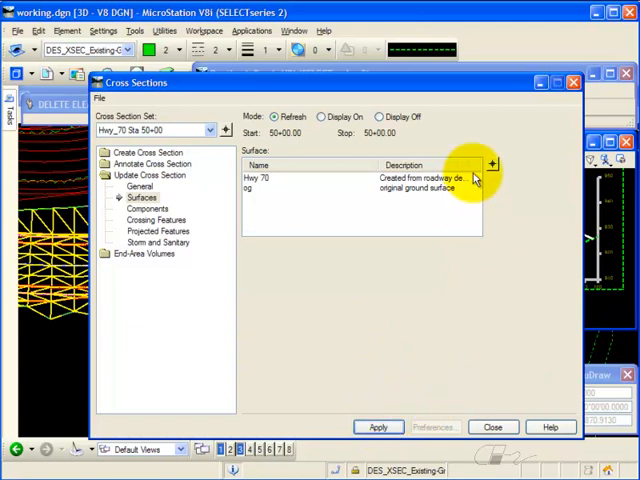
click(376, 428)
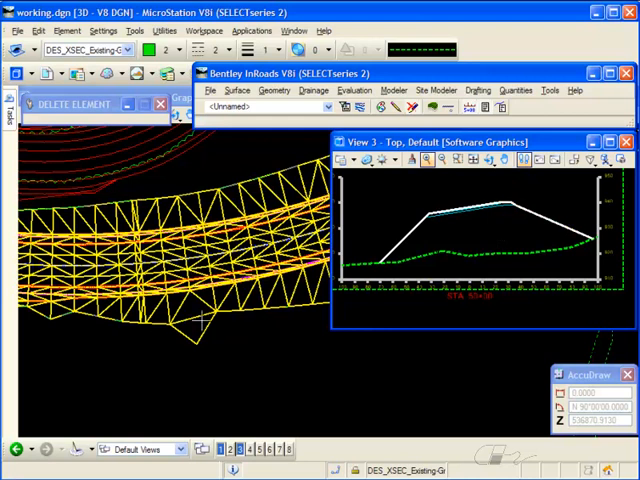
mouse_move(184, 360)
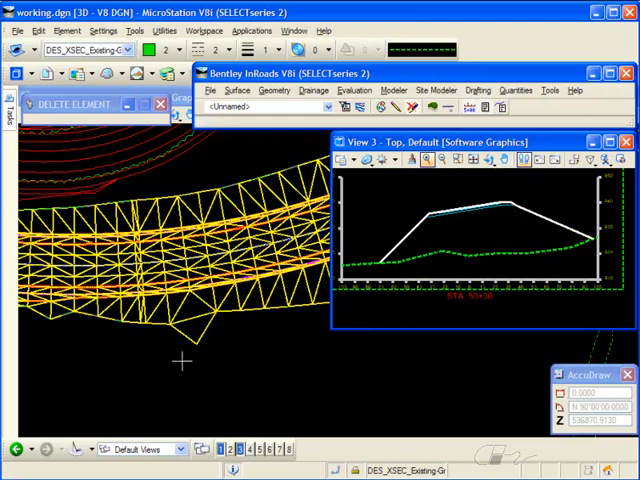
mouse_move(480, 236)
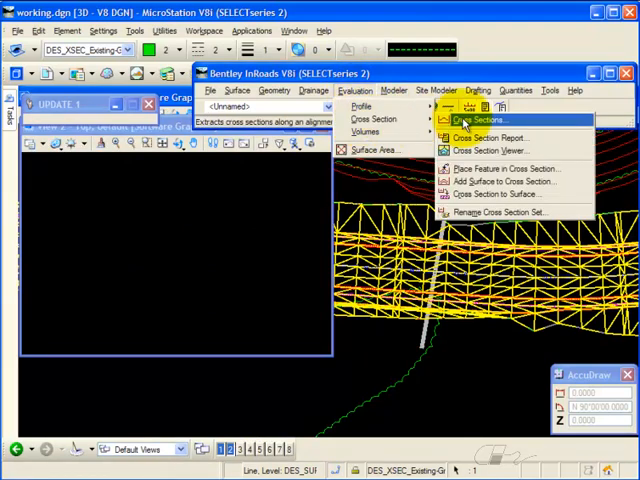
- Add the skewed plan-line station under Custom and generate the new Hwy 70 section in the empty view
click(476, 120)
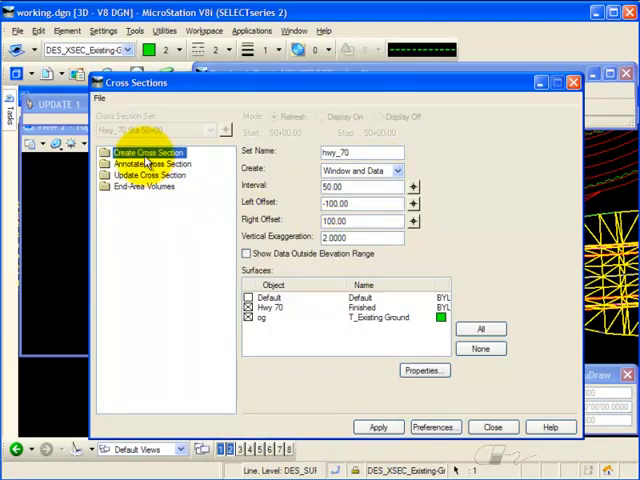
click(106, 152)
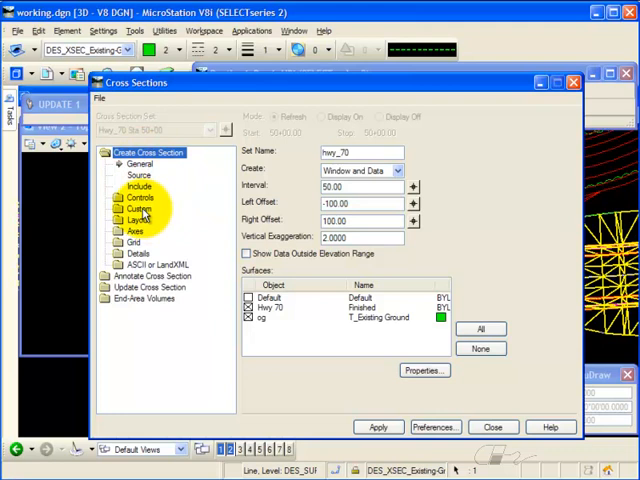
click(140, 196)
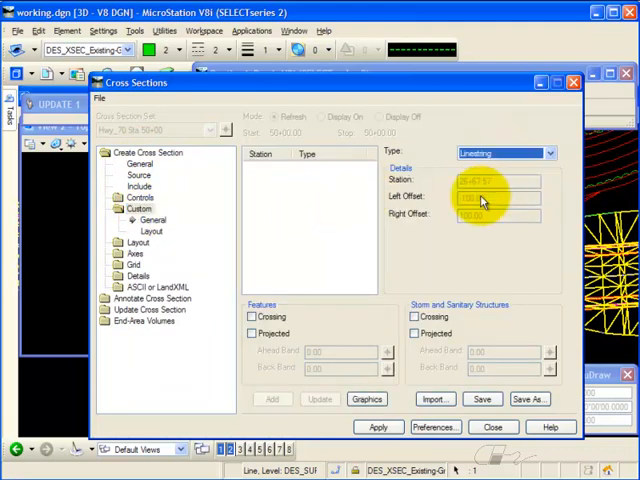
click(368, 400)
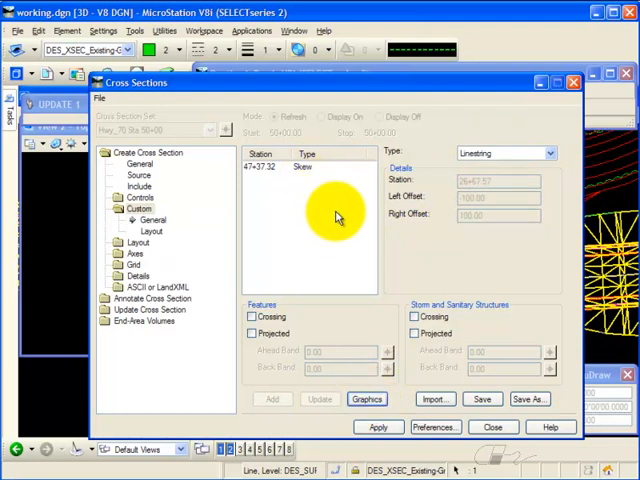
click(140, 164)
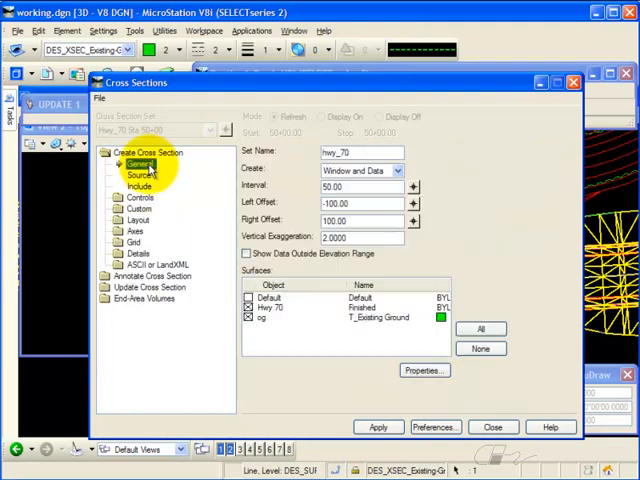
mouse_move(336, 344)
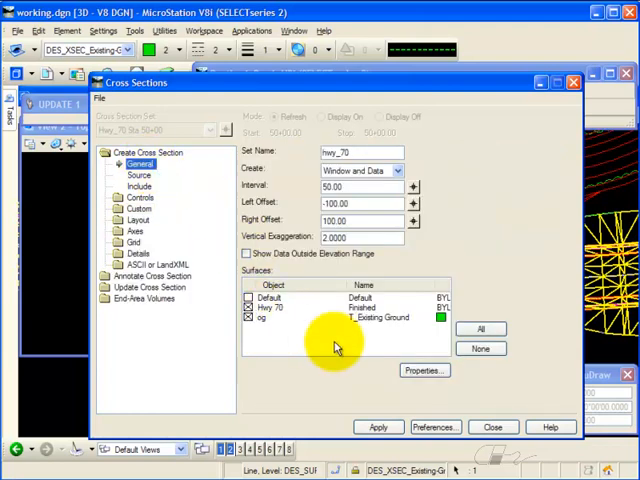
click(378, 428)
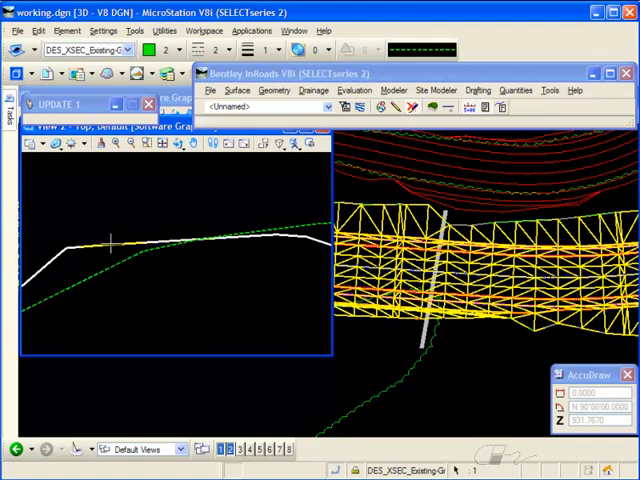
mouse_move(362, 108)
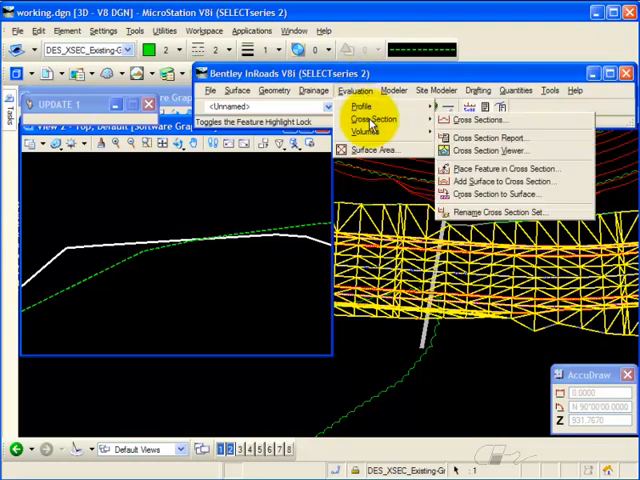
- Include segments in the Hwy_70 annotation with width, slope length and slope labels
click(484, 120)
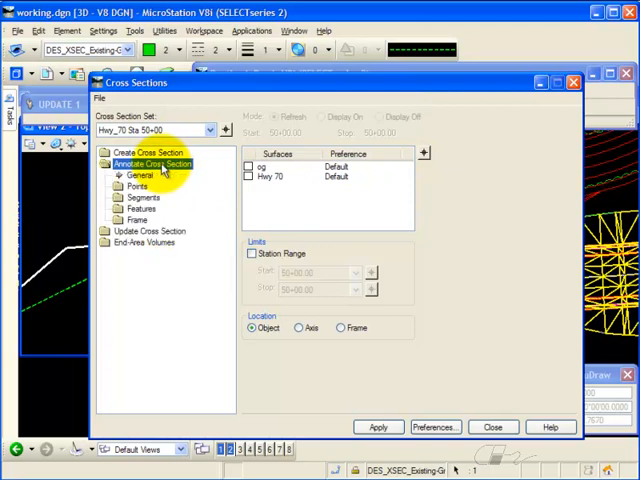
mouse_move(180, 132)
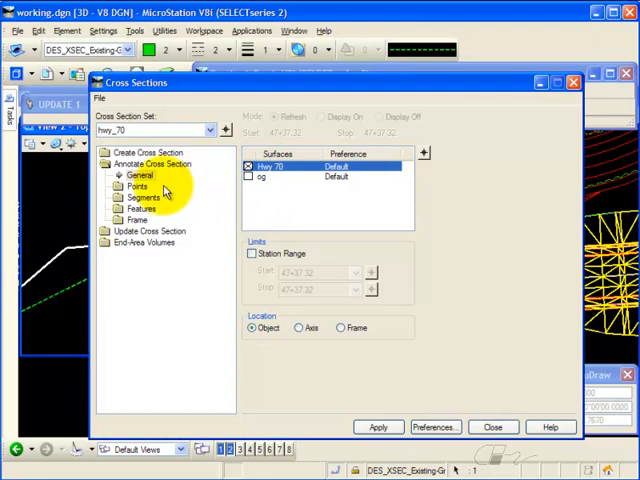
click(144, 196)
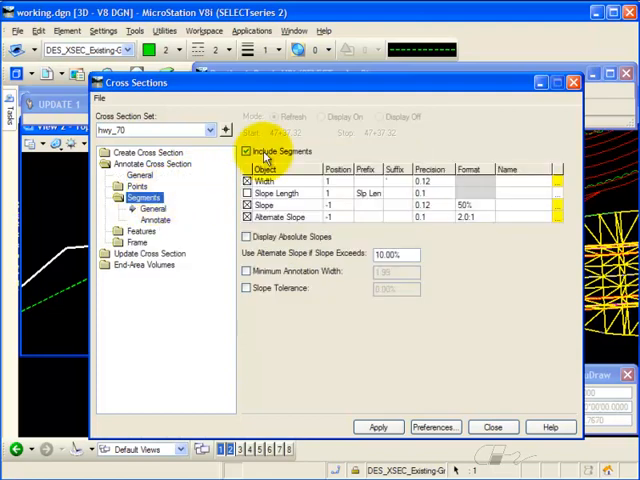
click(378, 428)
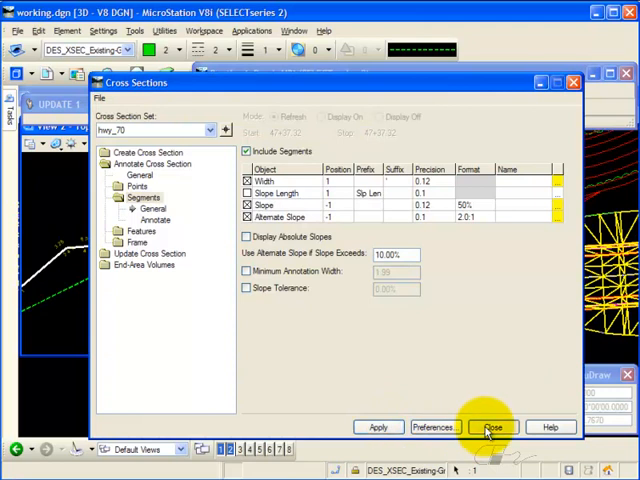
- Apply the segment slope and width labels to the custom Hwy 70 section
click(492, 428)
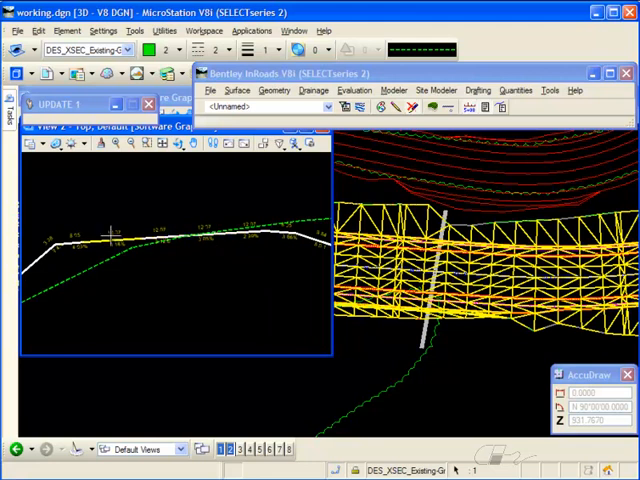
mouse_move(168, 312)
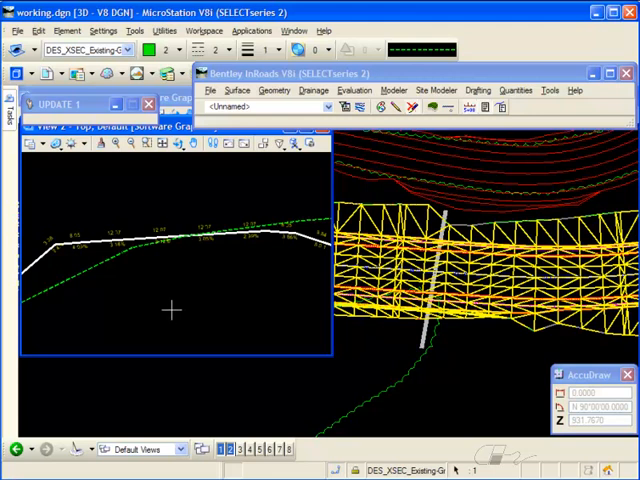
mouse_move(184, 290)
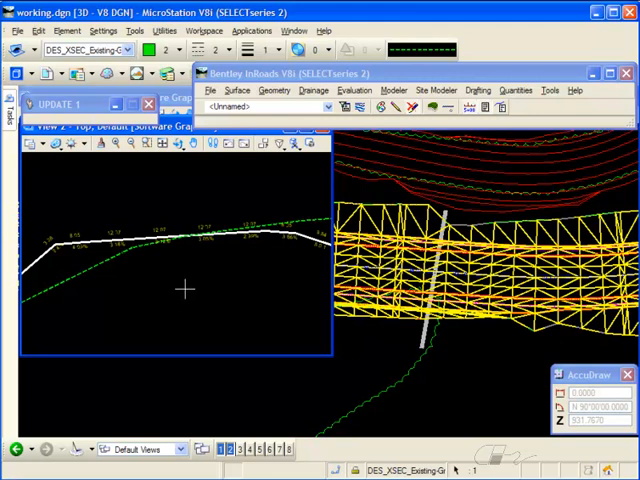